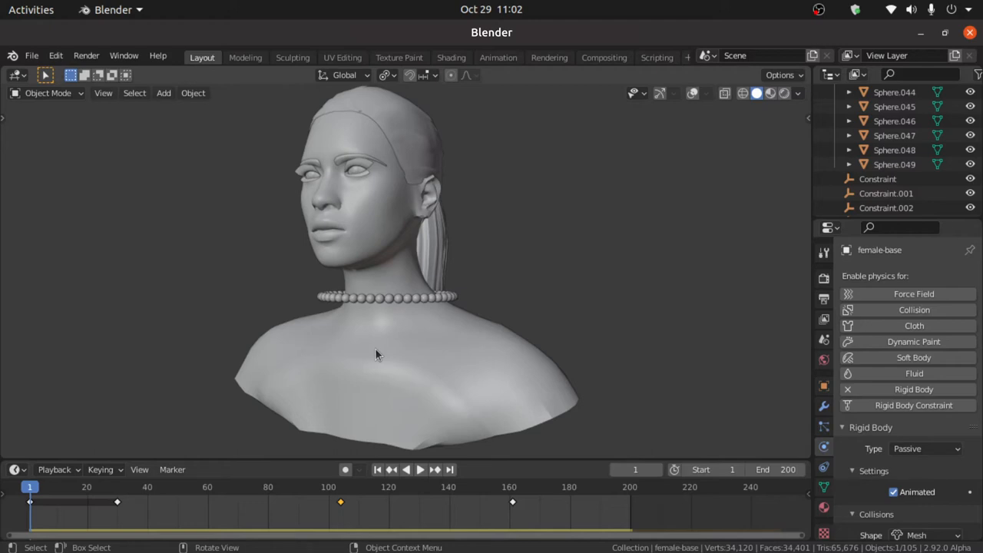
Preview the finished necklace animation, then load FEMALE.blend from recent files.
click(421, 470)
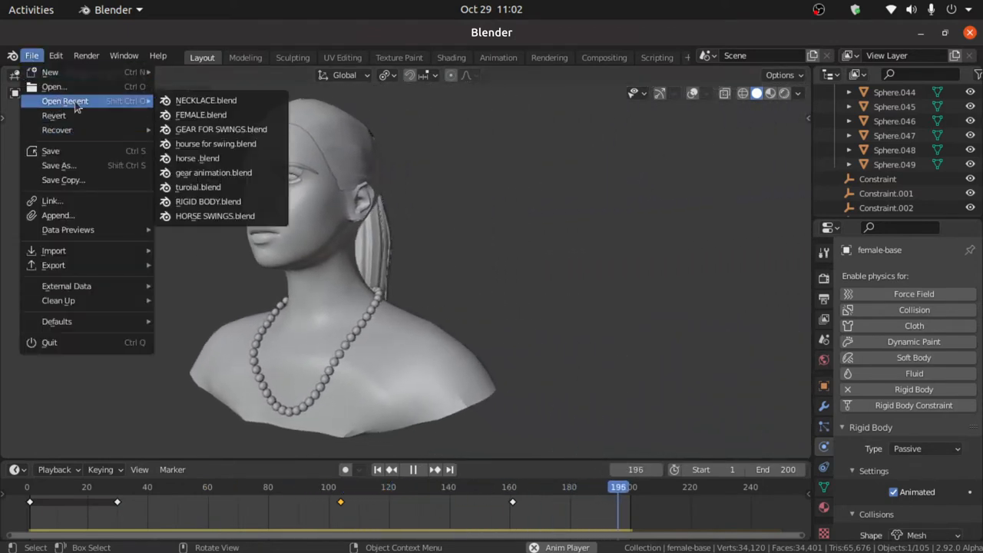
click(201, 114)
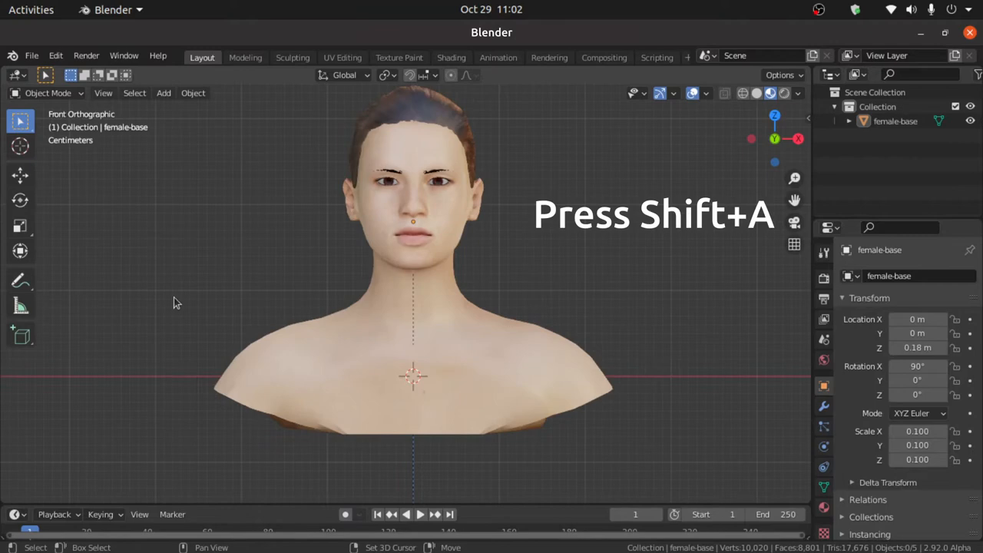
Add a UV sphere to the scene and scale it down to pearl size.
key(shift+a)
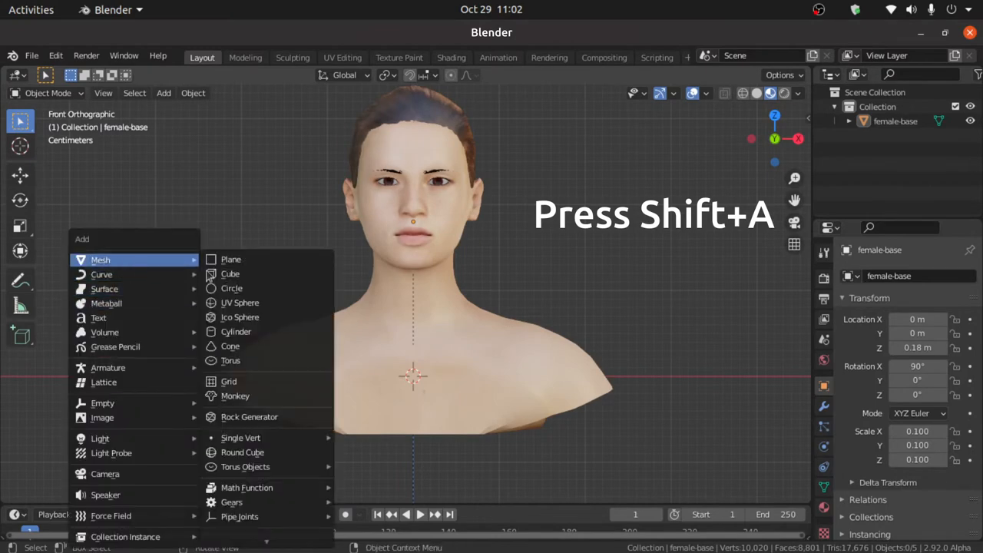
click(240, 301)
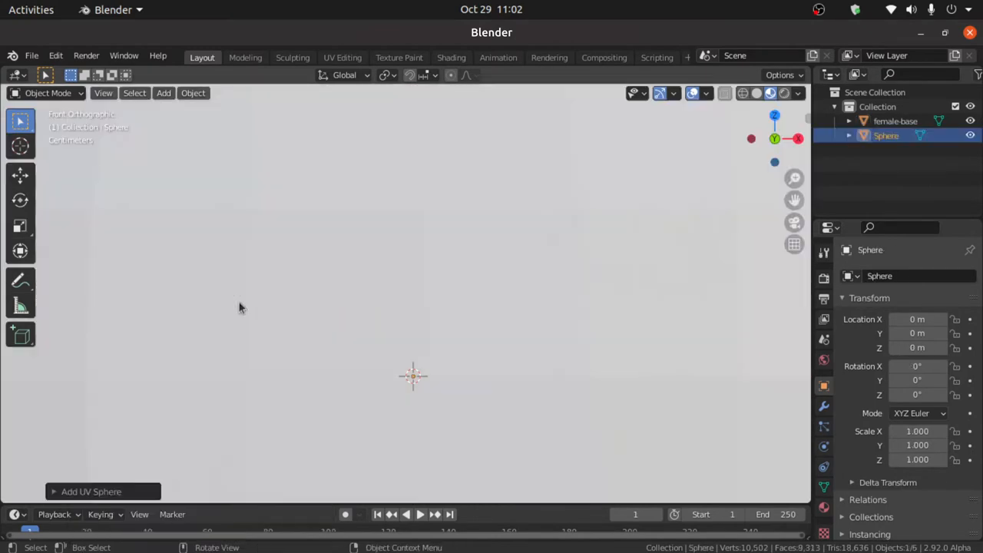
key(s)
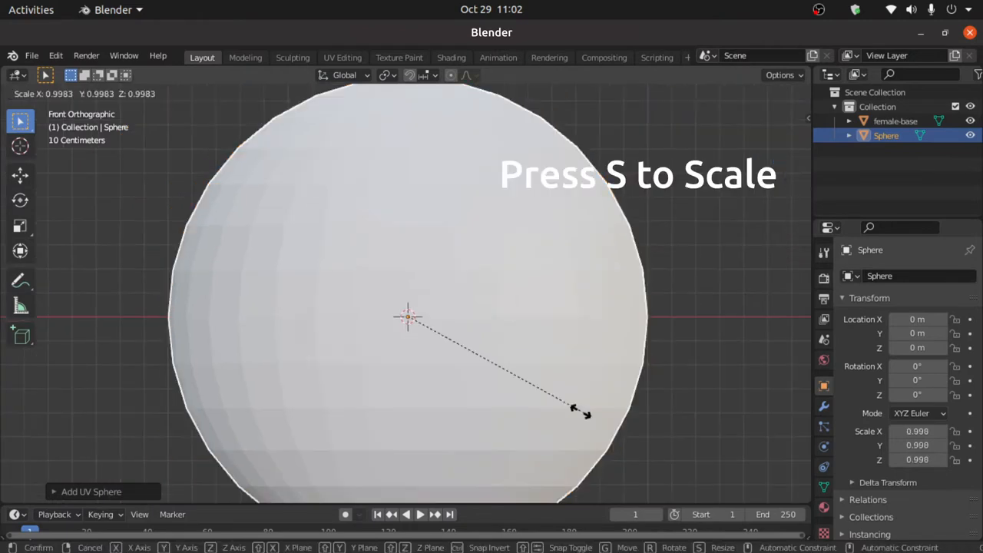
mouse_move(402, 326)
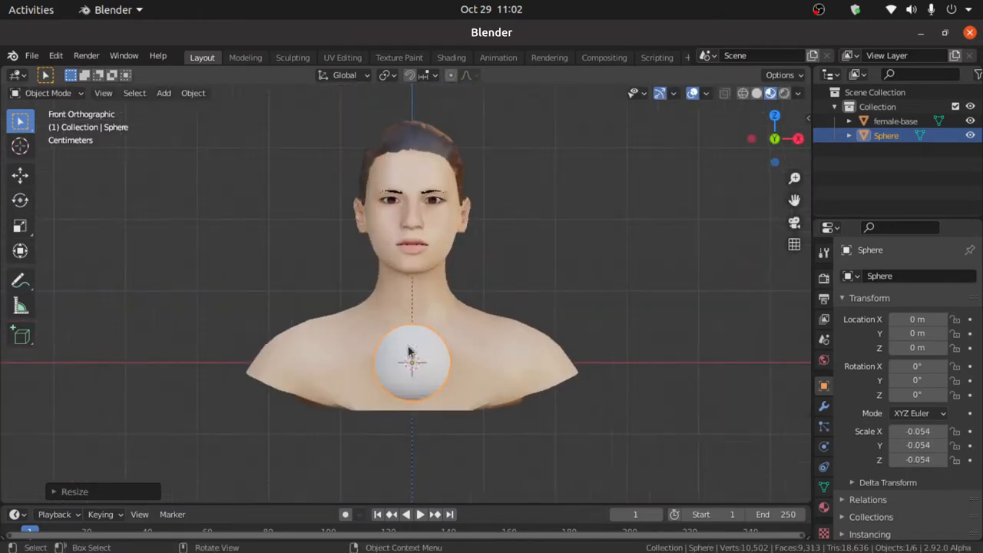
In Edit Mode, slide the sphere's vertices along the X axis beside the neck.
key(Tab)
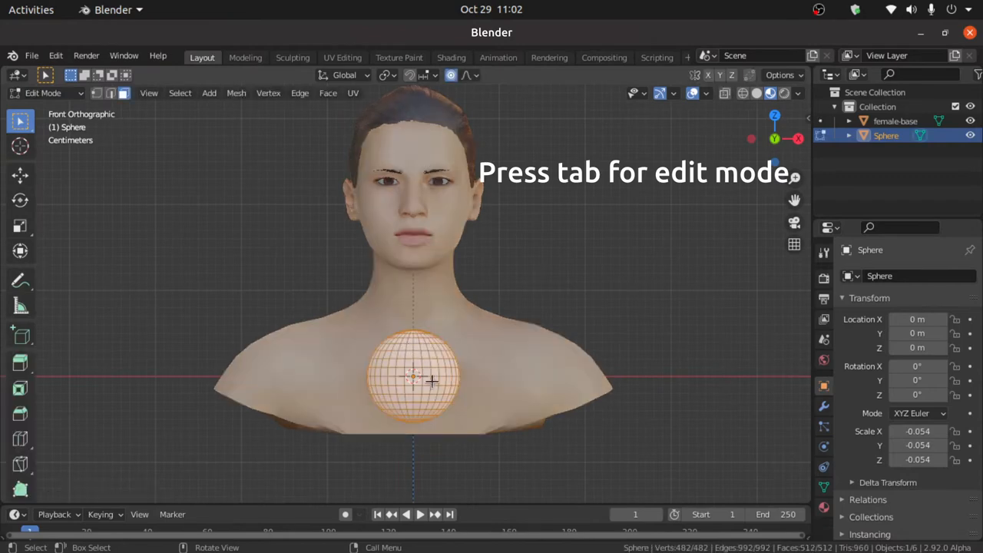
key(g)
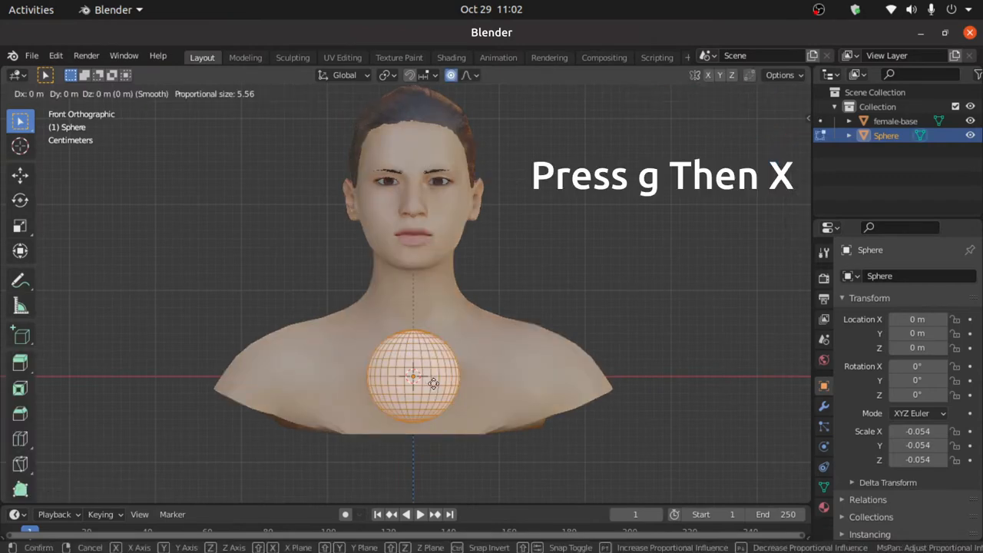
key(x)
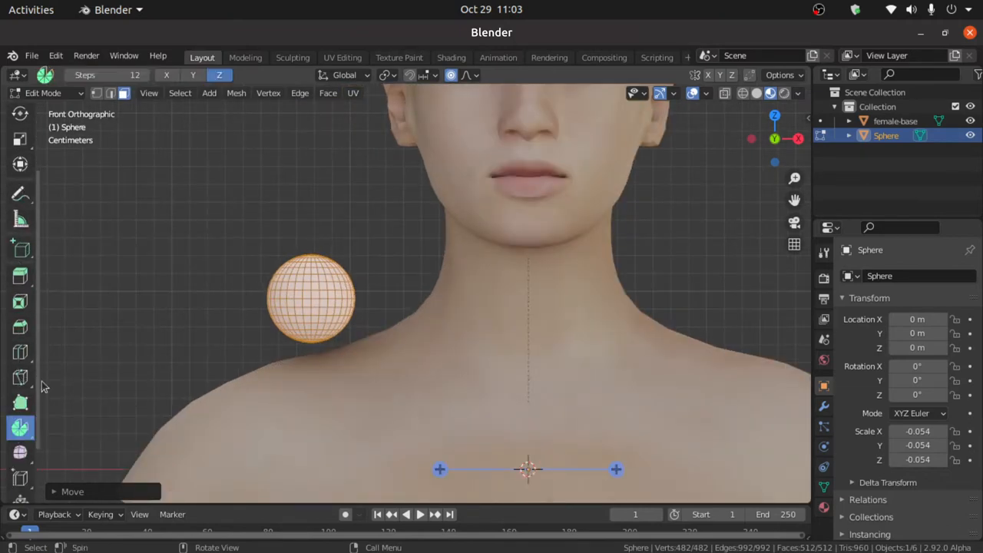
mouse_move(100, 73)
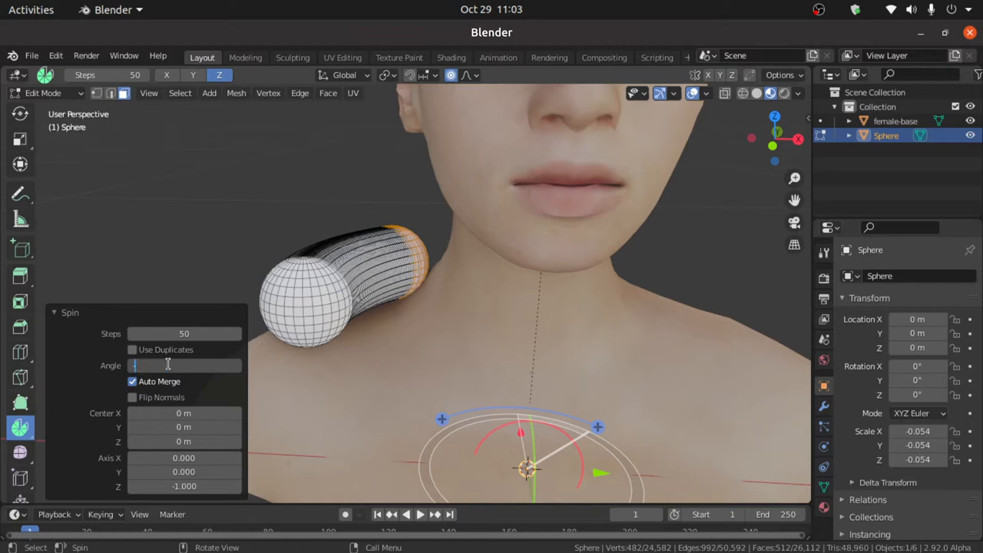
Spin the sphere 360 degrees around the neck centre to form a full ring of beads.
text(36)
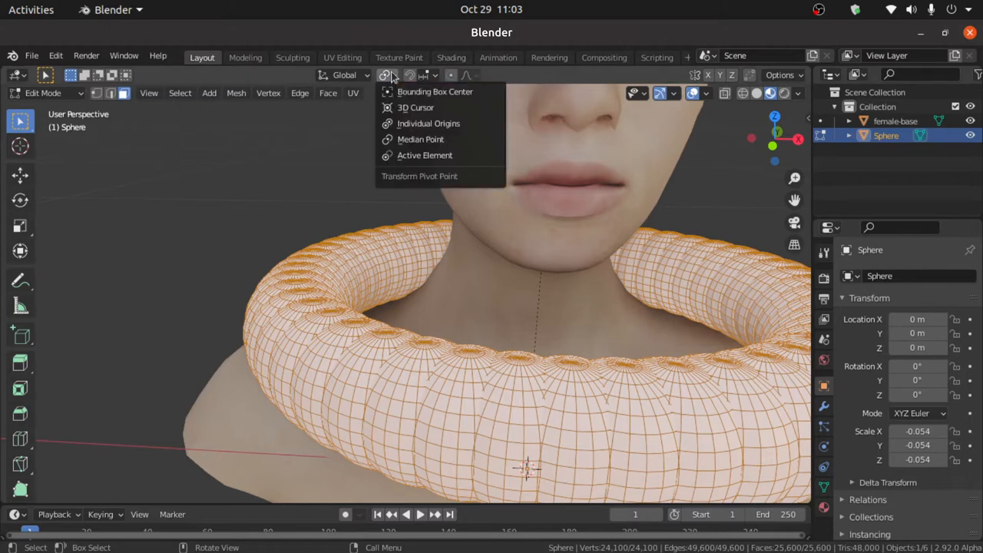
mouse_move(428, 123)
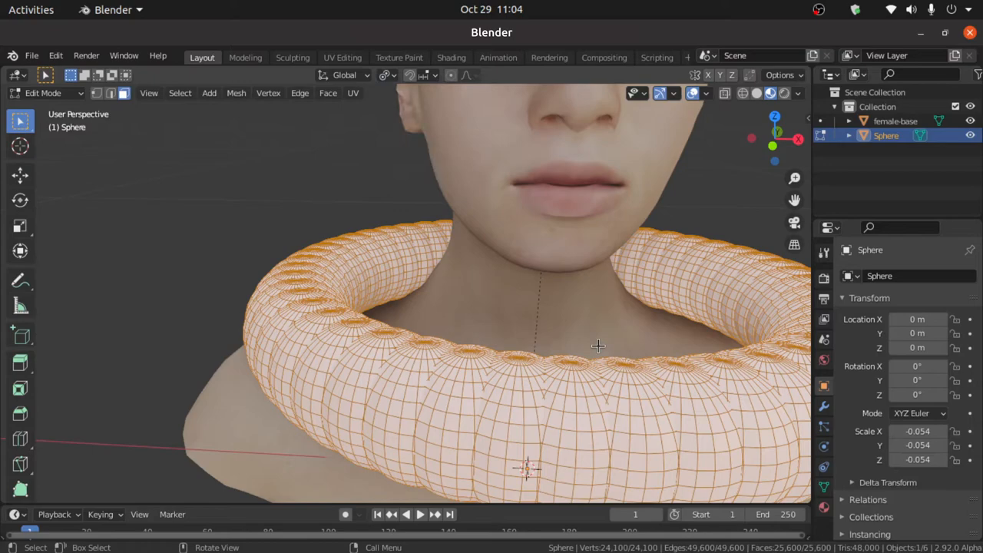
Shrink each sphere about its own origin into a pearl, then scale and move the whole ring onto the neck.
key(s)
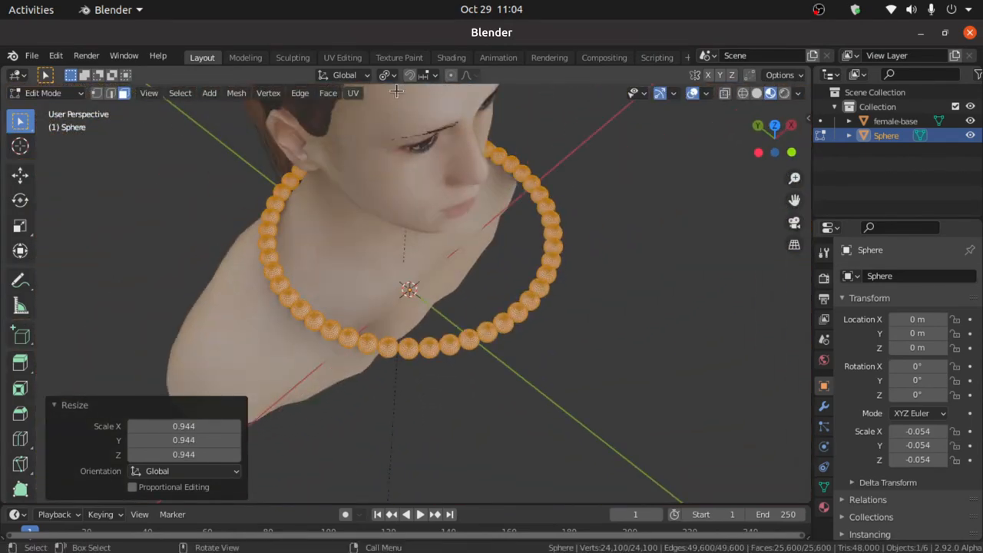
click(388, 74)
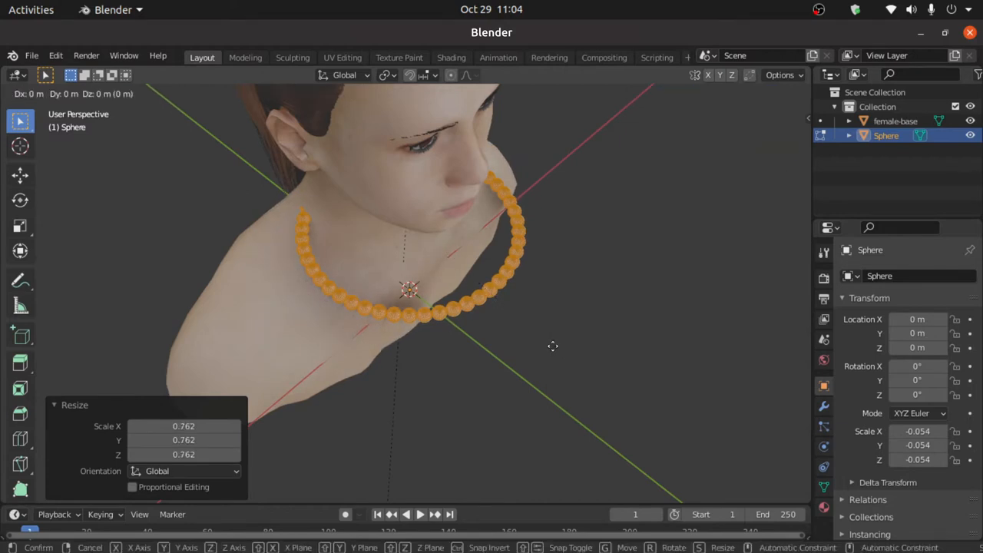
mouse_move(513, 328)
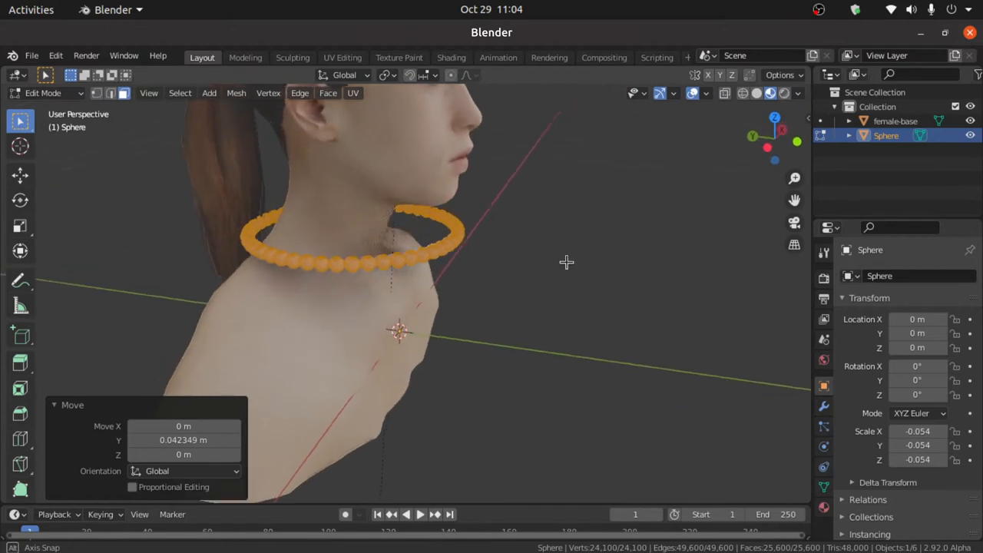
key(s)
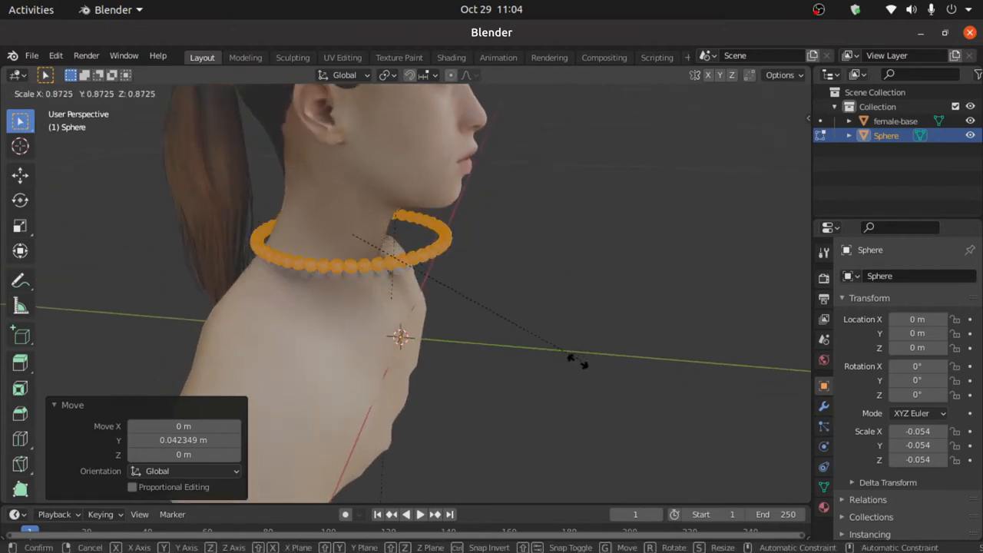
key(g)
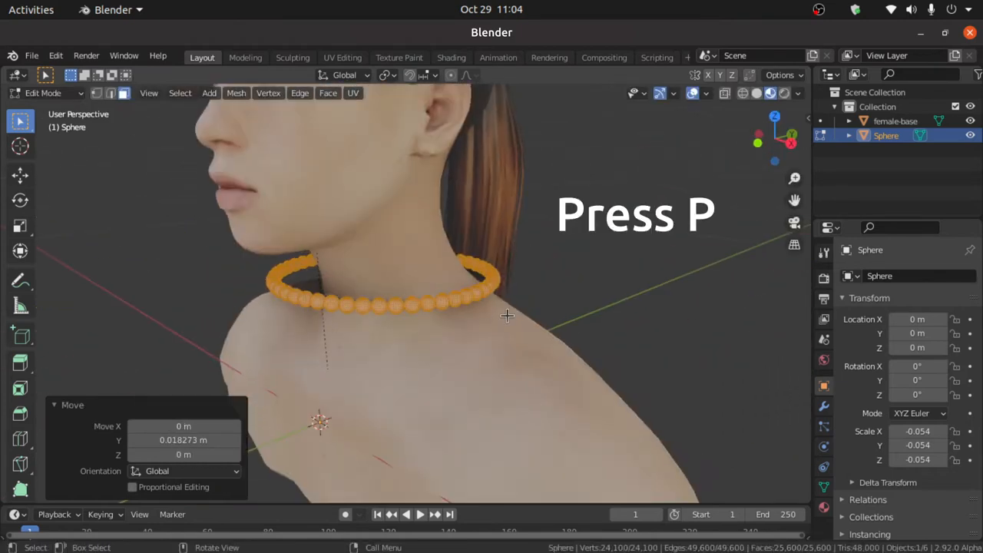
Separate the ring by loose parts and set each pearl's origin to its own geometry.
key(p)
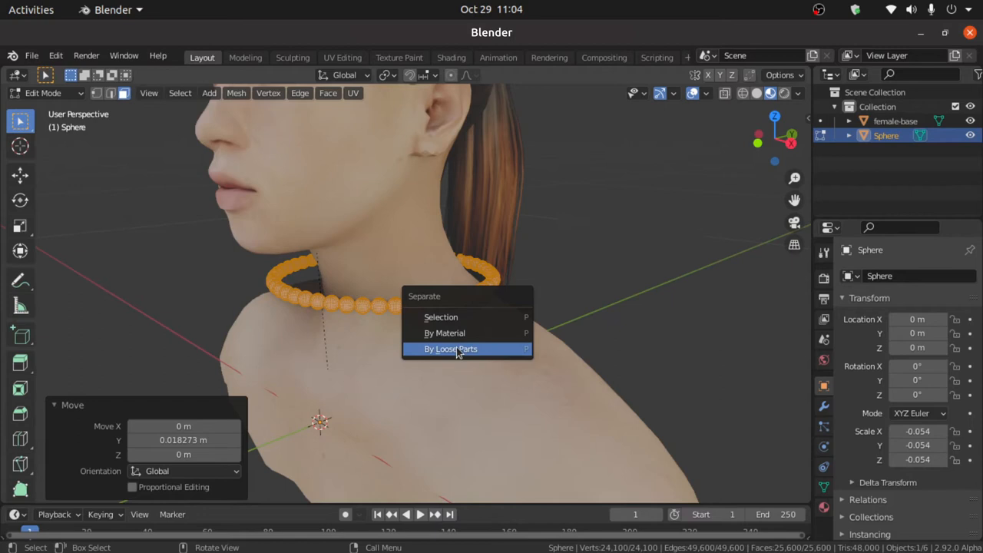
click(452, 349)
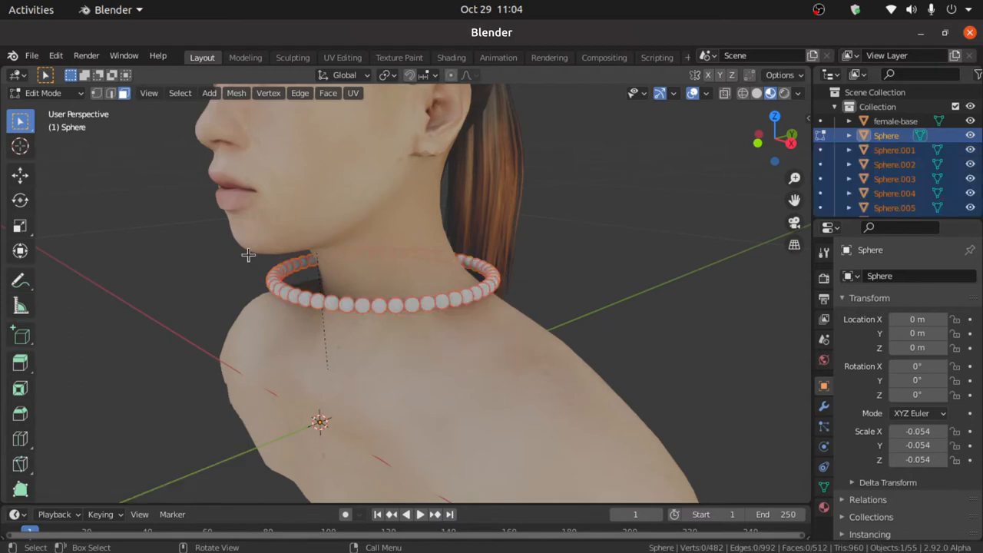
key(Tab)
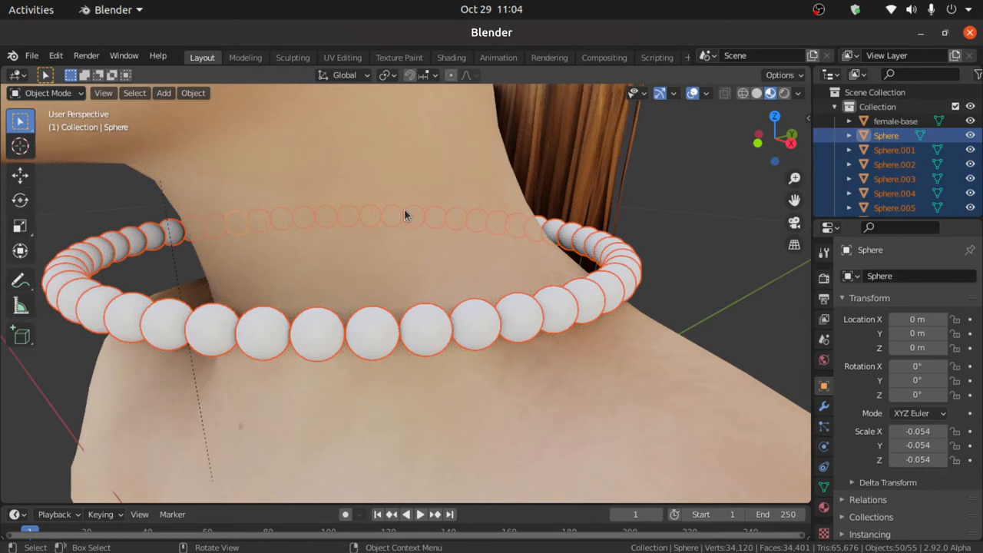
right_click(406, 215)
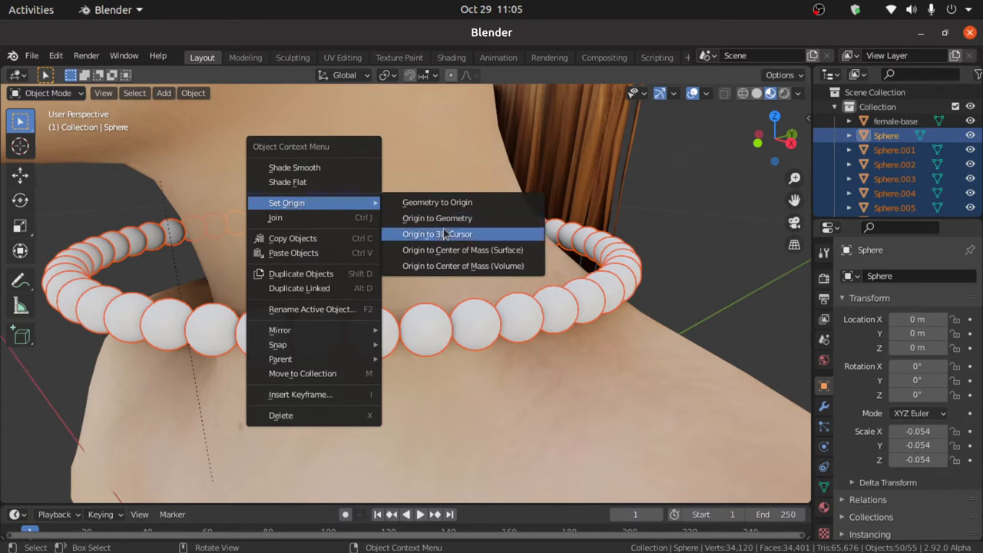
click(436, 219)
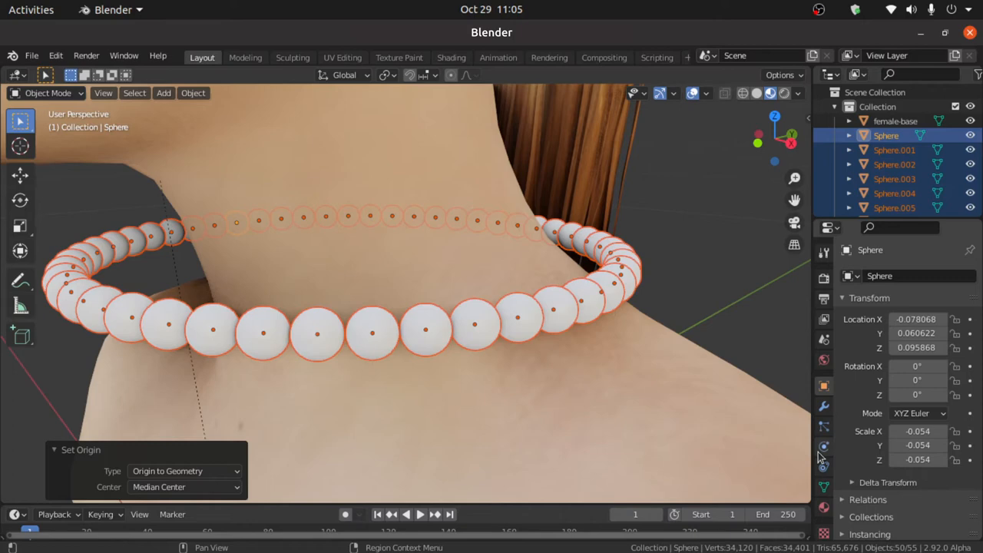
Make the pearls active rigid bodies with Sphere collision shapes.
click(823, 445)
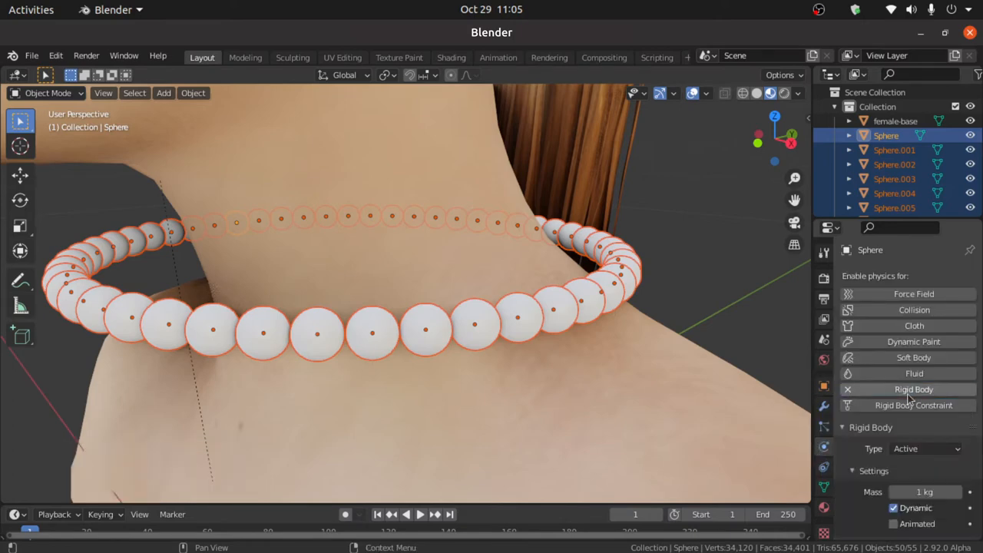
click(925, 439)
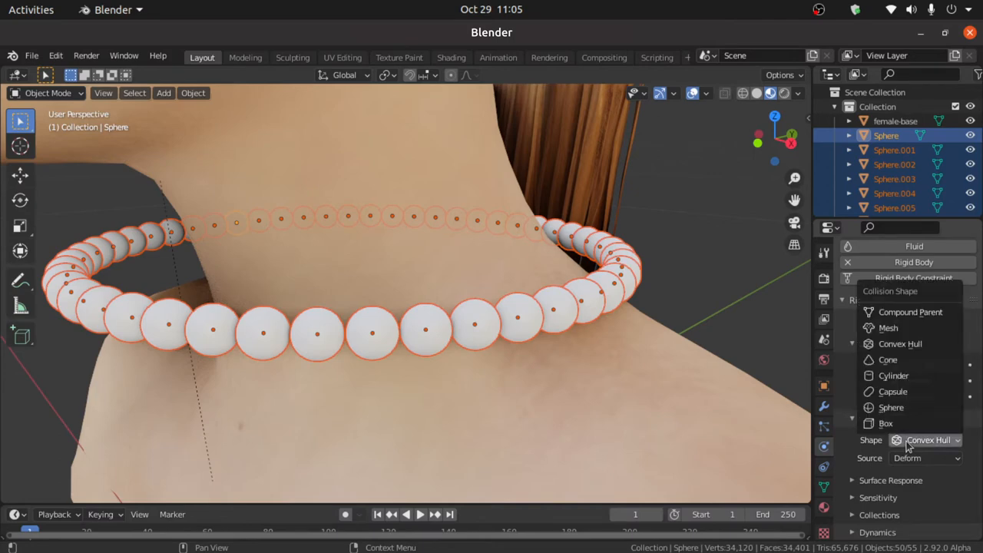
mouse_move(891, 408)
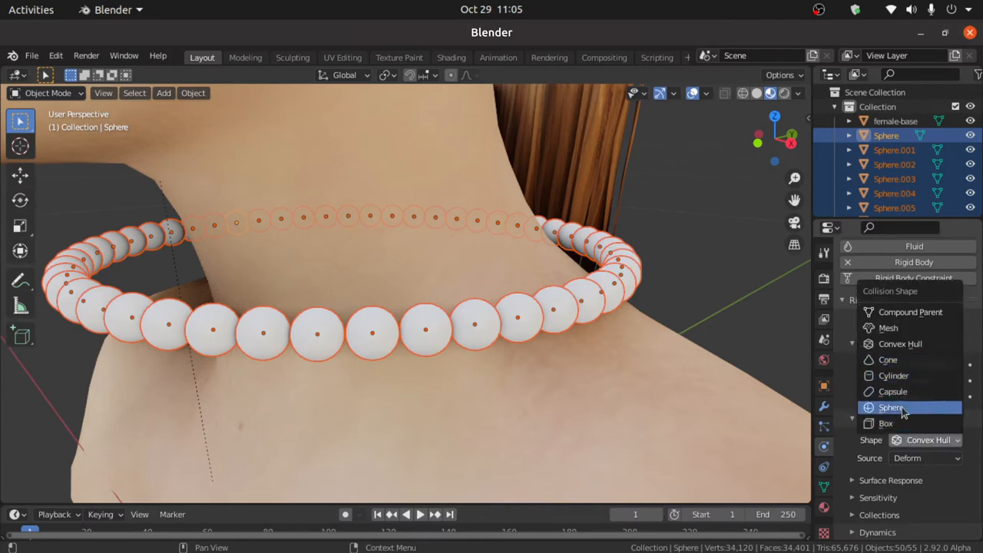
click(891, 407)
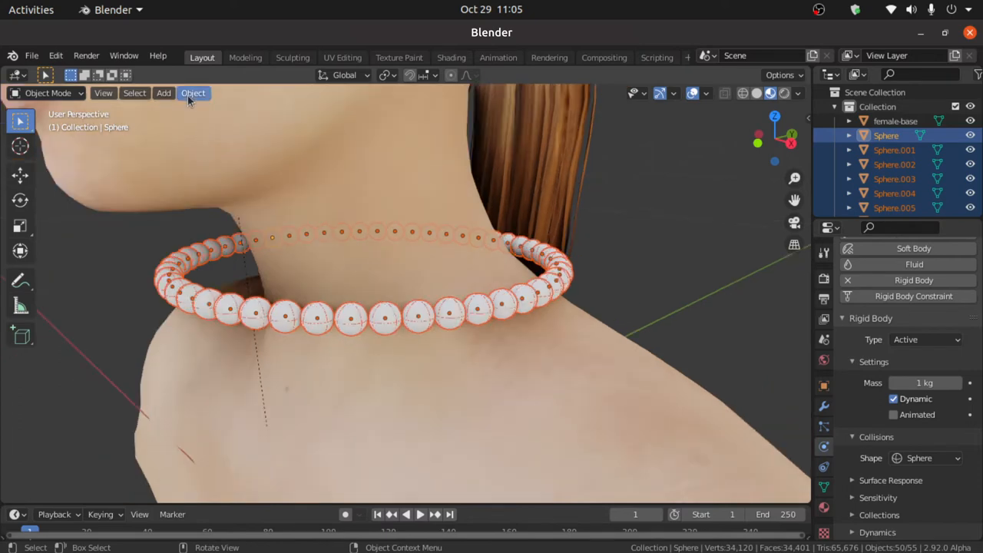
Connect the pearls with rigid-body constraints using the Chain by Distance pattern.
click(193, 94)
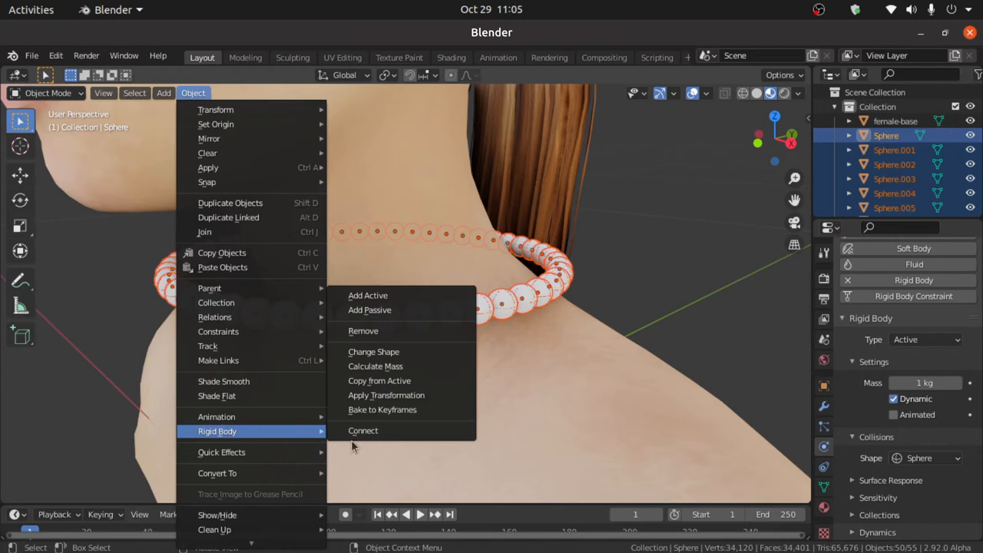
click(363, 430)
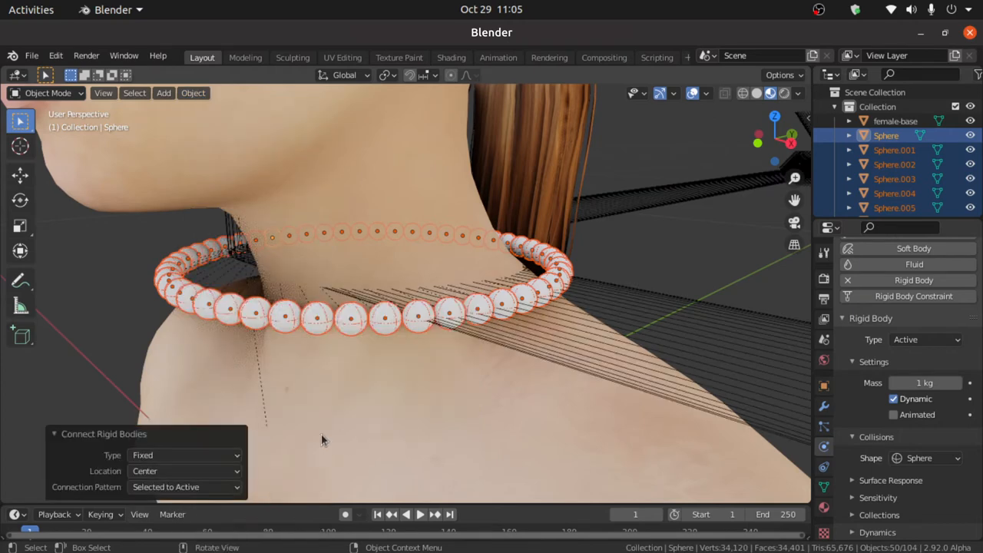
click(184, 454)
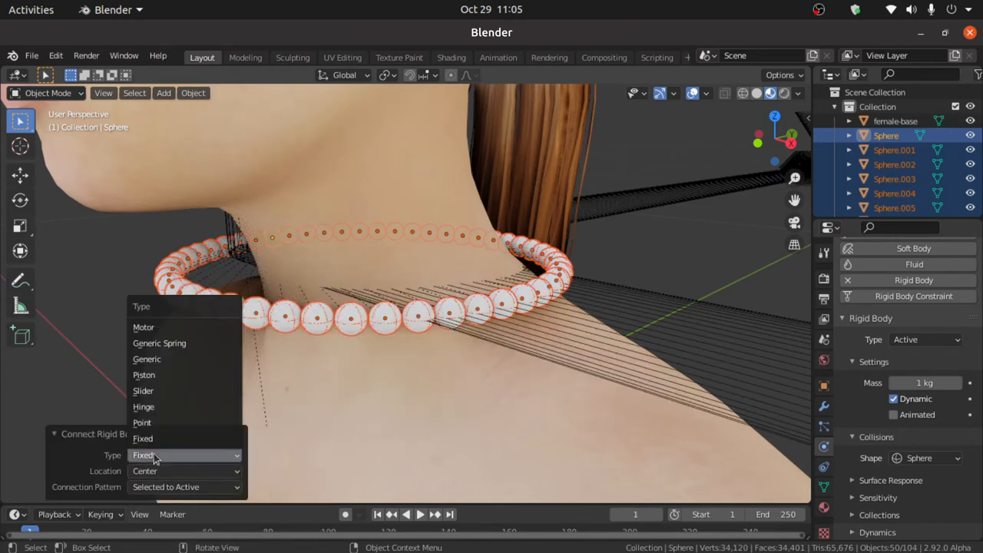
mouse_move(154, 423)
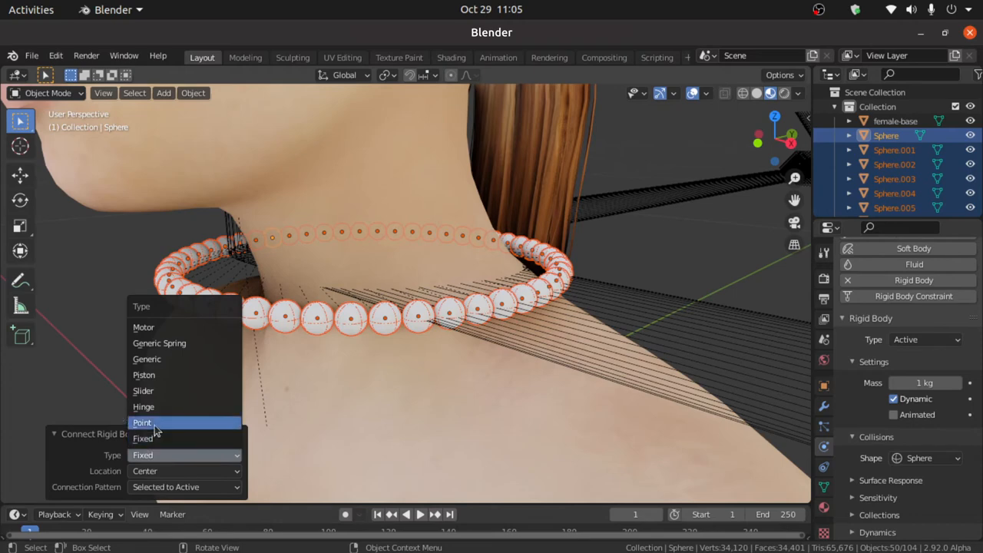
click(141, 422)
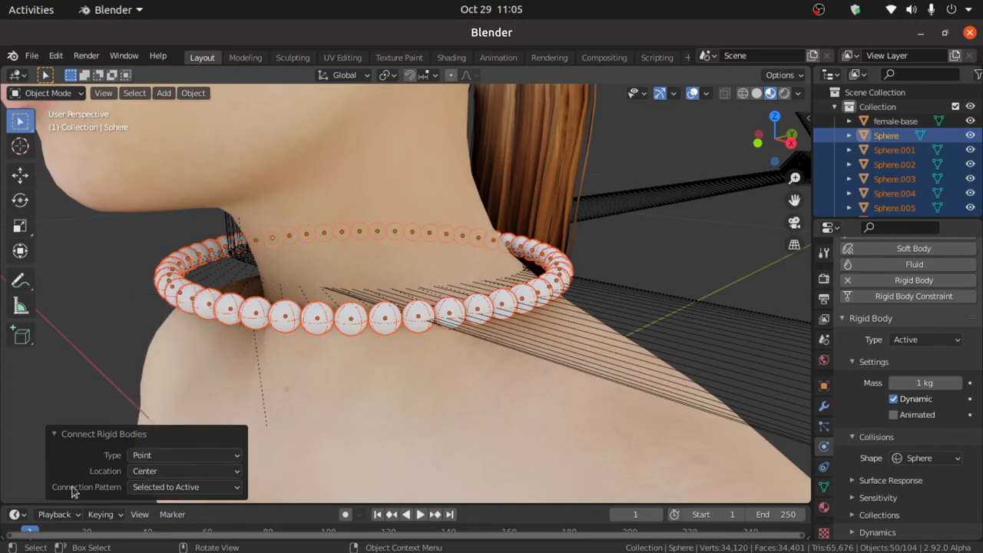
click(185, 485)
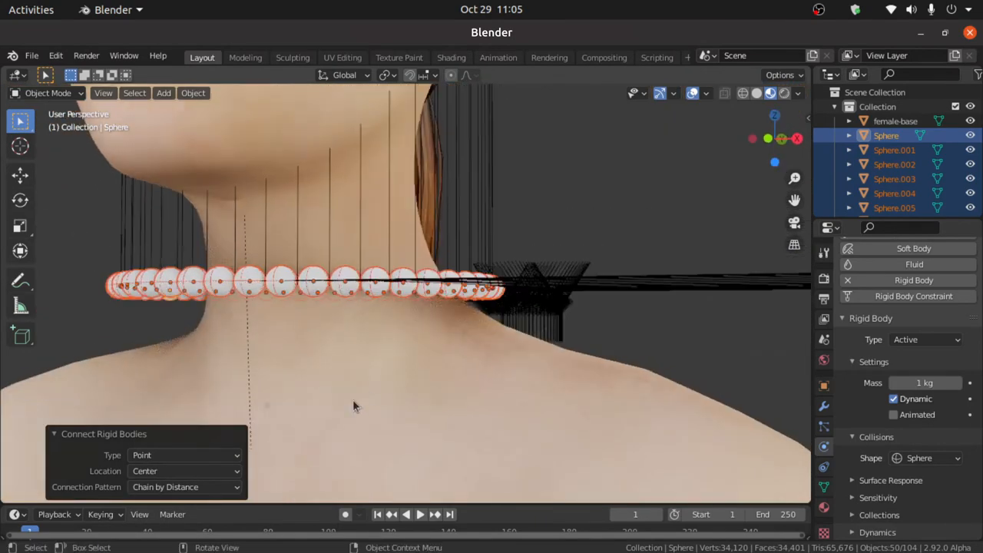
Give female-base a Passive rigid body with Mesh collision shape.
click(894, 119)
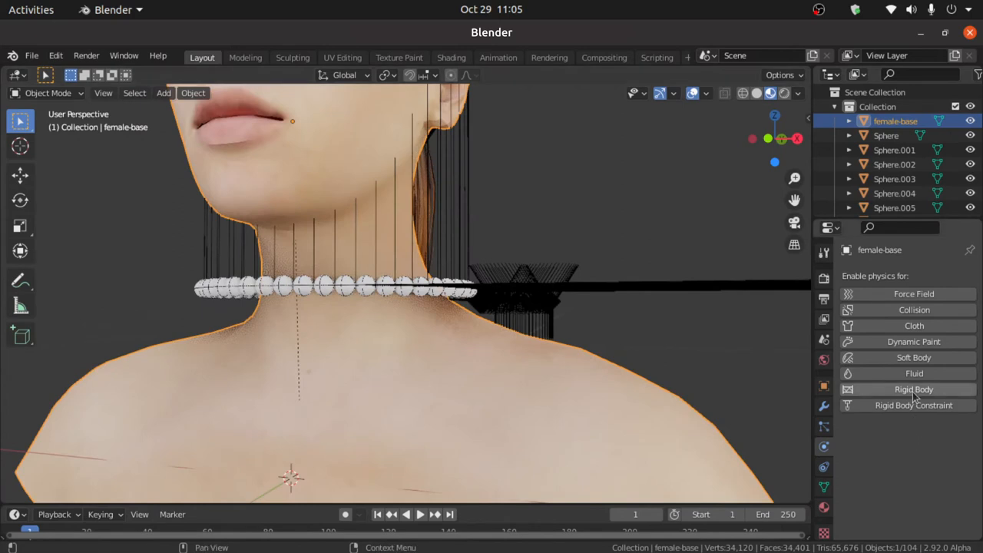
click(914, 390)
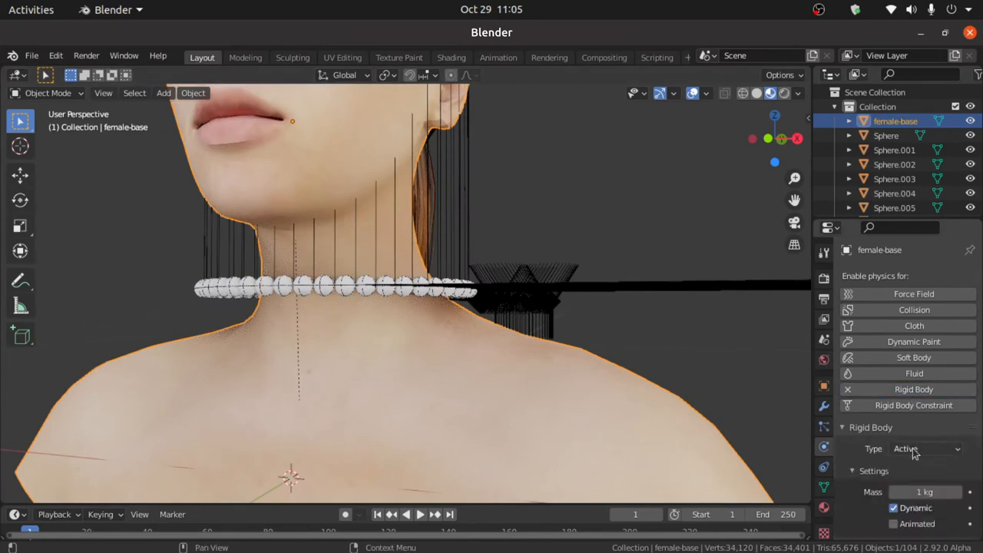
click(924, 449)
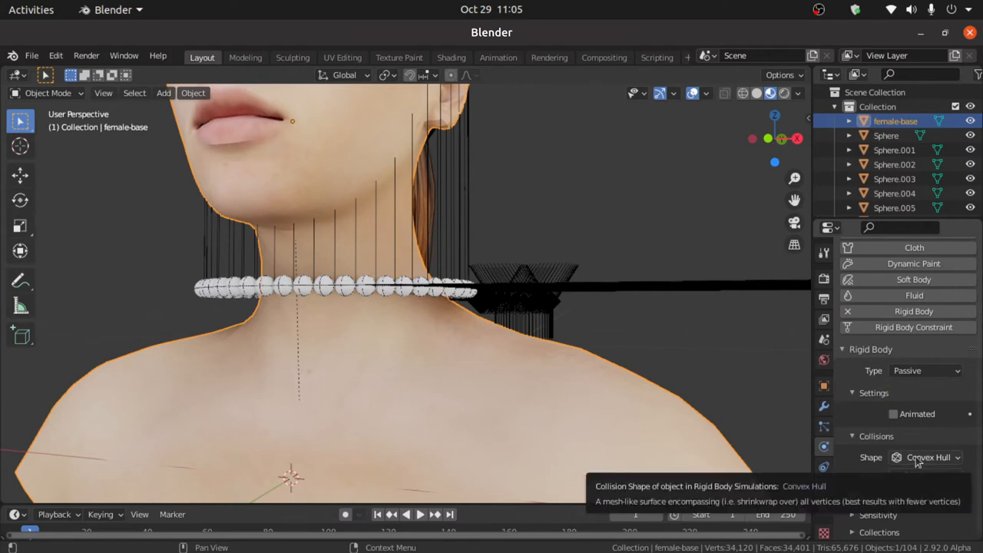
click(925, 458)
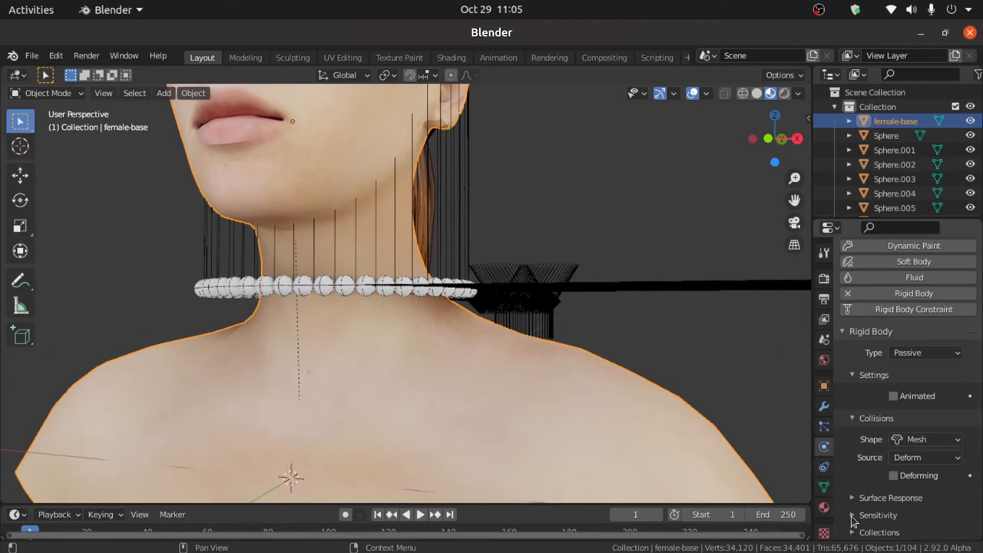
scroll(down, 3)
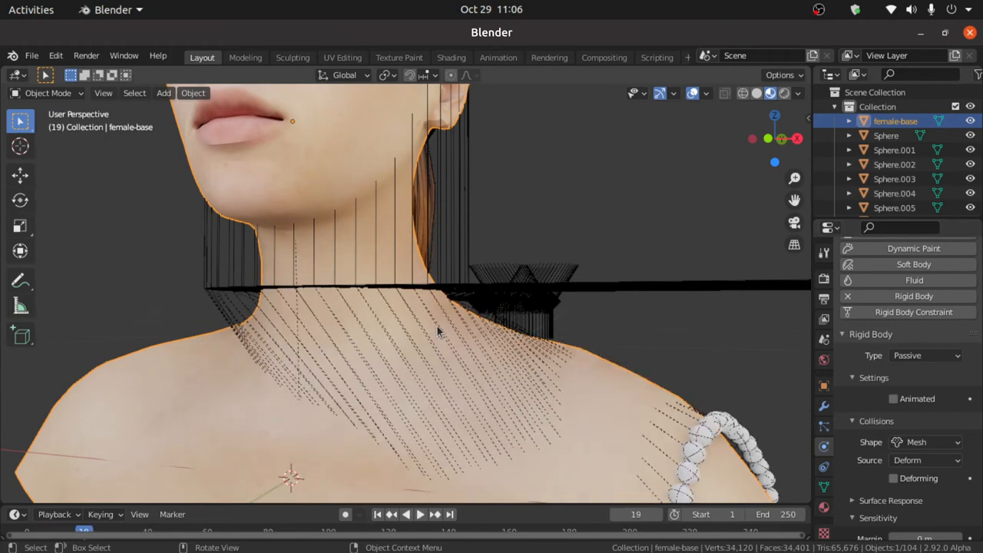
mouse_move(377, 514)
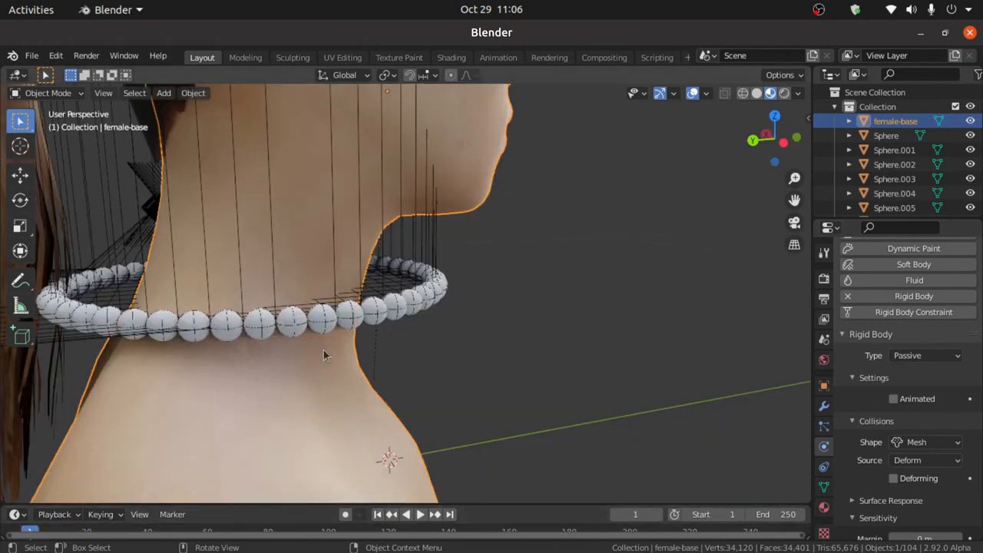
click(421, 514)
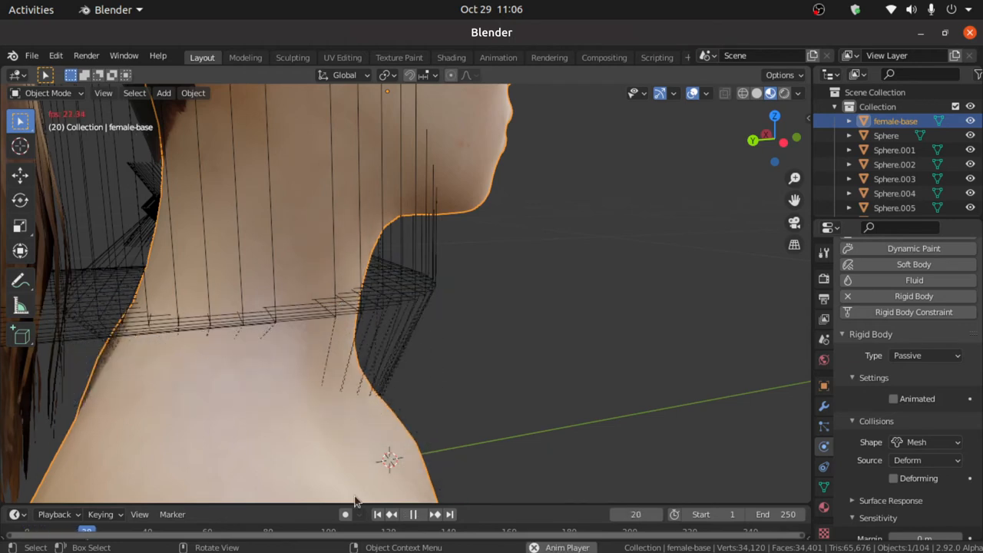
click(344, 515)
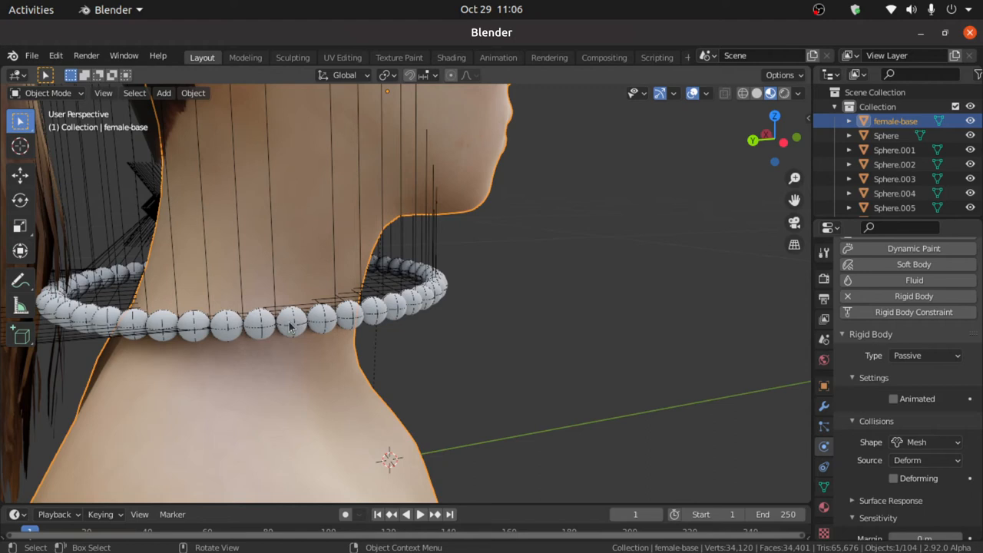
click(290, 321)
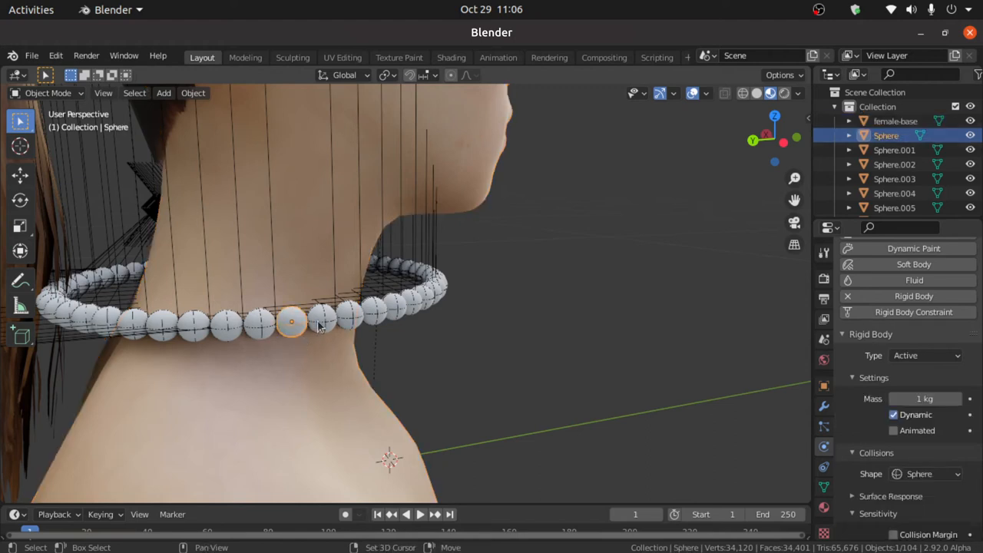
Select the two pearls at the chain's gap and connect them with a rigid-body constraint.
click(322, 318)
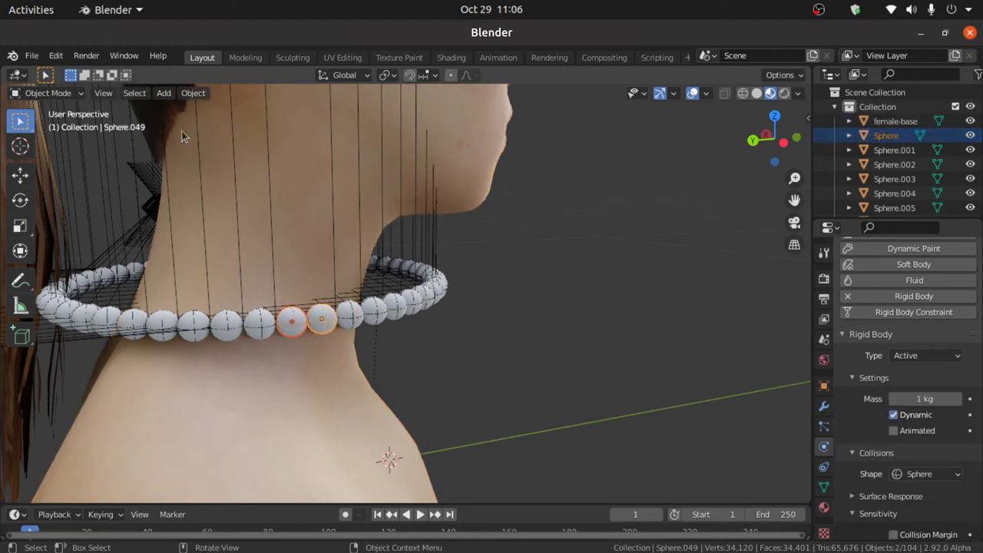
click(194, 92)
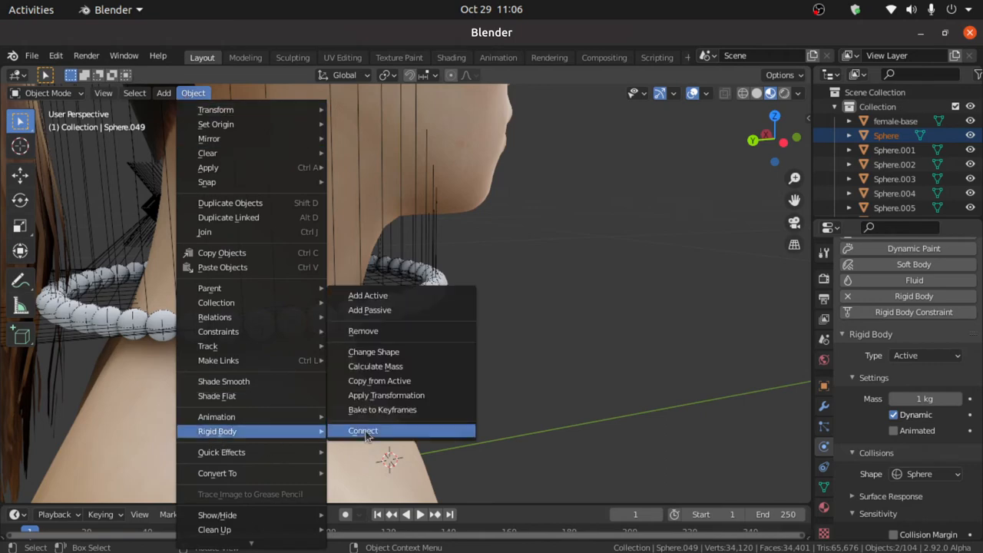
click(363, 430)
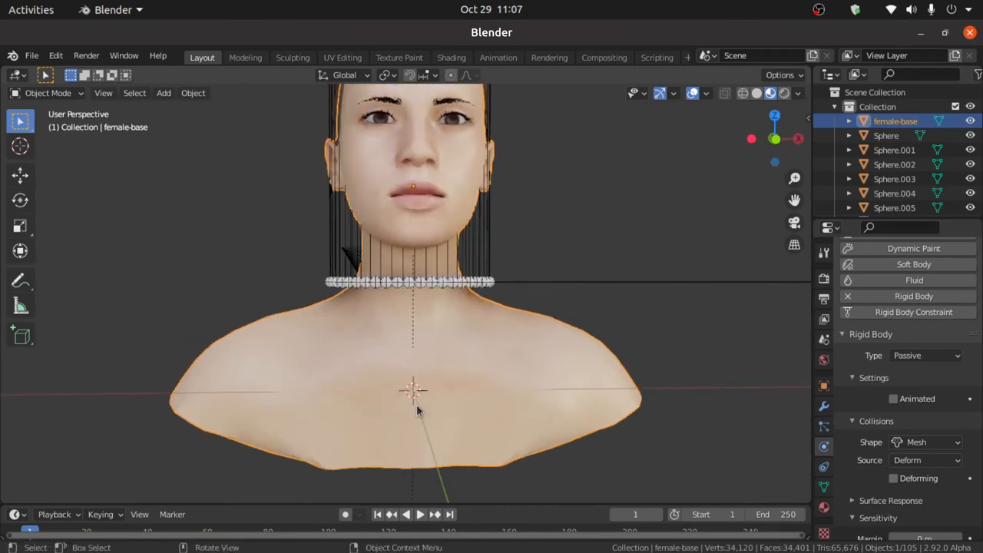
Keyframe the bust's location at frame 1, move it sideways at frame 60 and keyframe again.
key(i)
text(3)
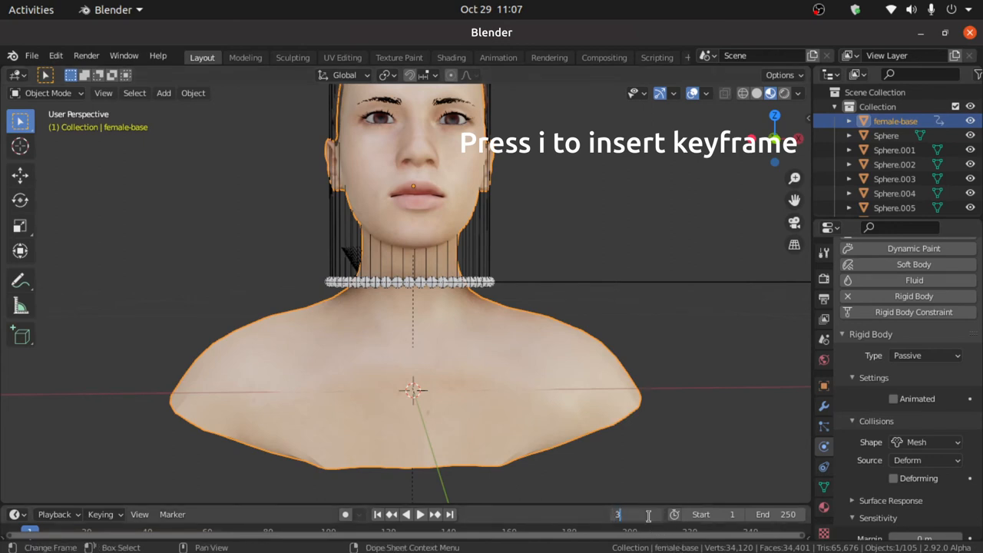
key(i)
text(60)
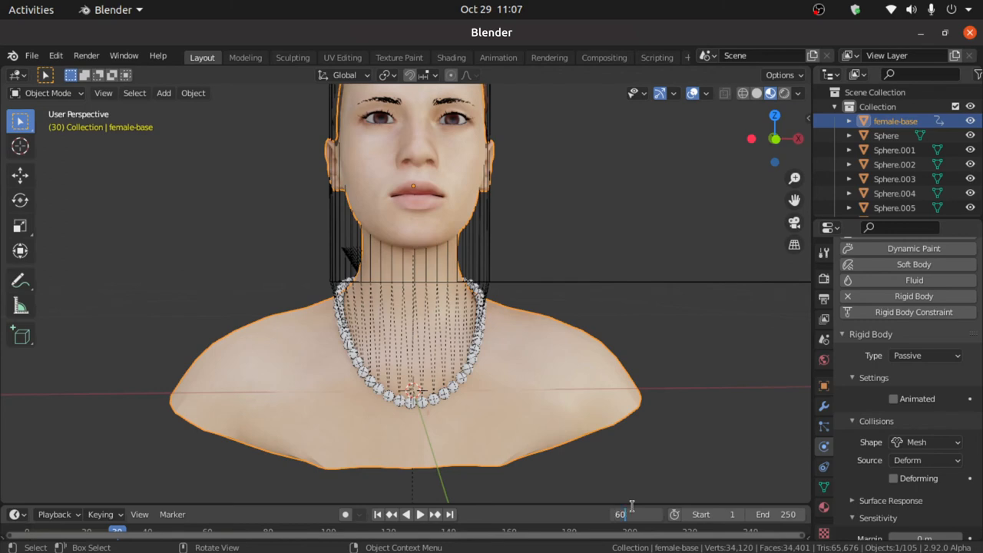
key(g)
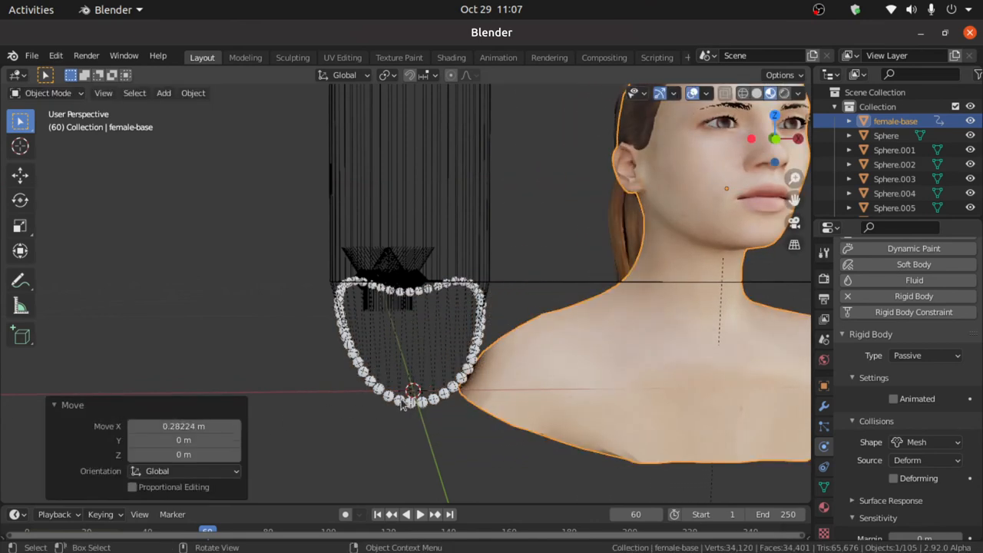
key(i)
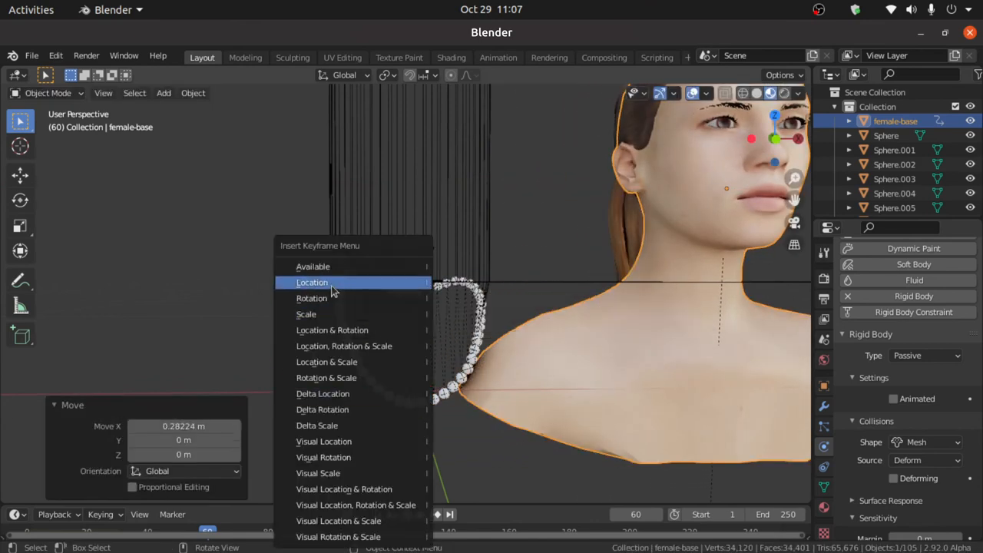
click(312, 283)
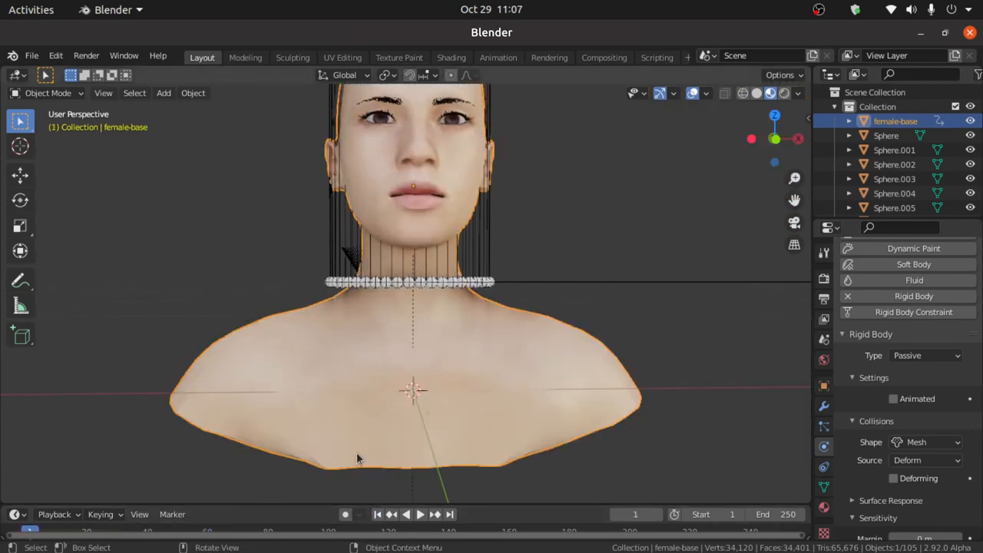
Play the animation to preview the bust dragging the pearls, then rewind to frame 1.
click(405, 514)
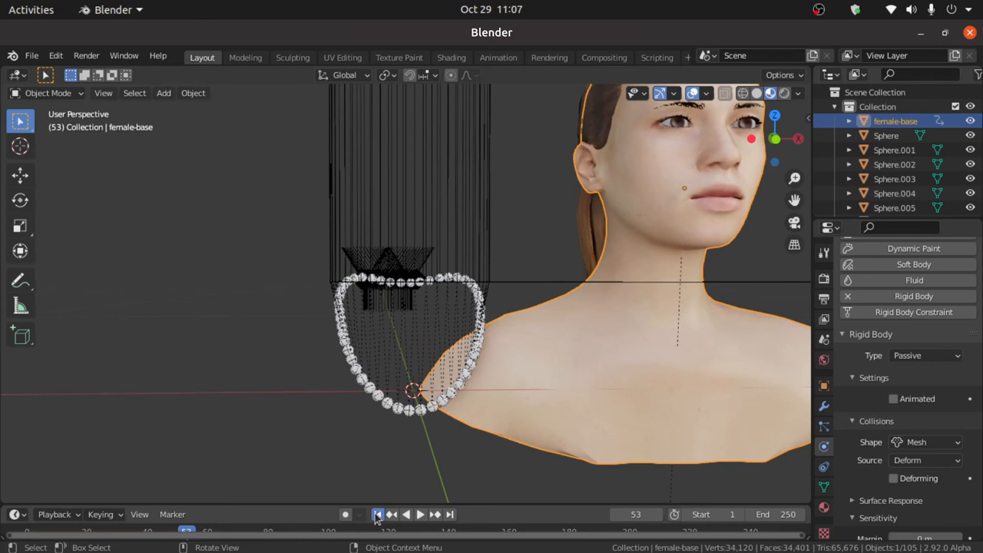
click(377, 514)
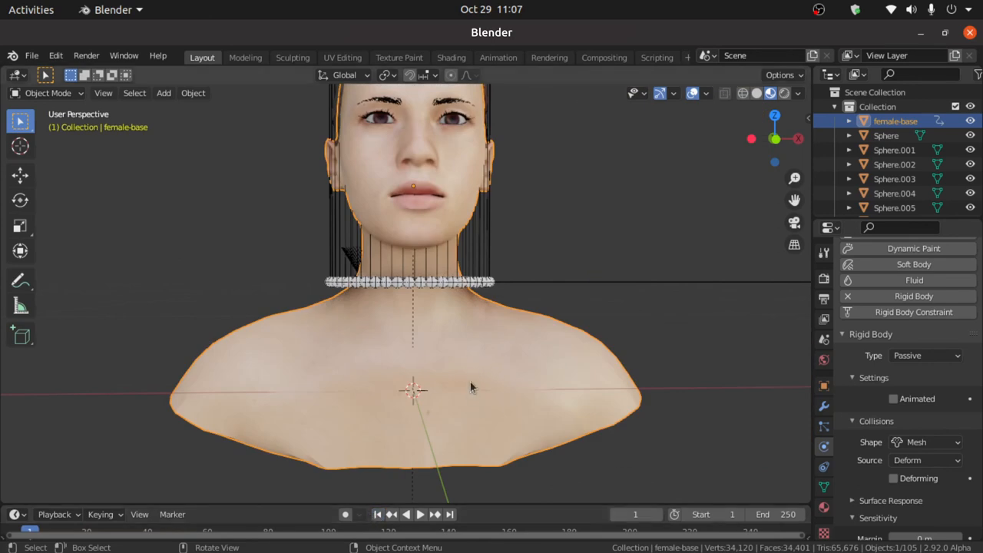
mouse_move(863, 390)
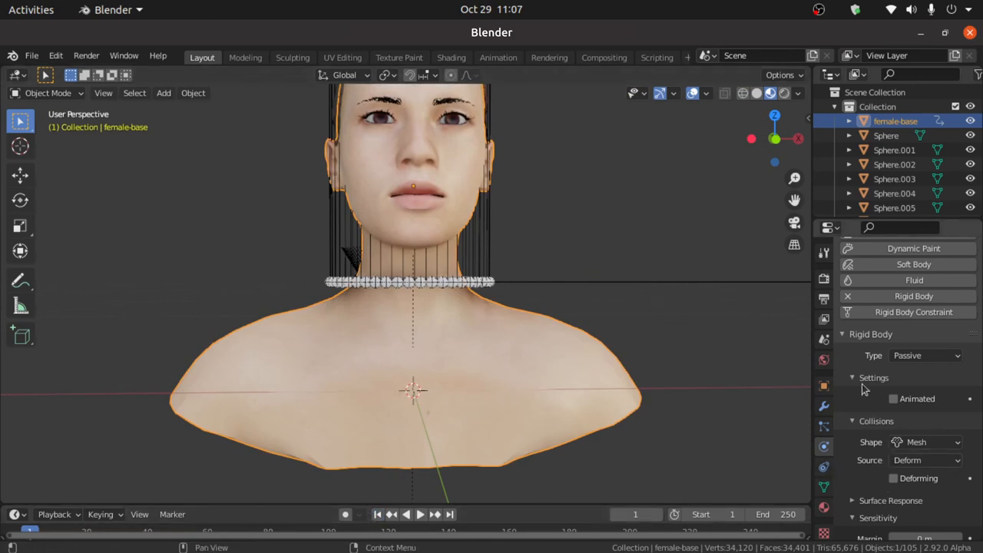
Enable Animated on the bust's rigid body so the necklace drapes around the moving neck.
click(894, 399)
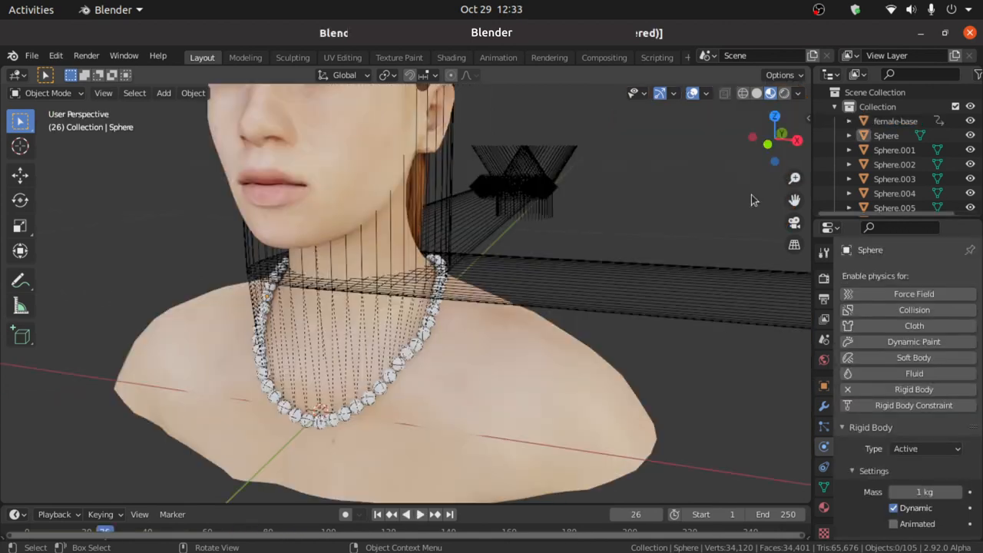
mouse_move(845, 197)
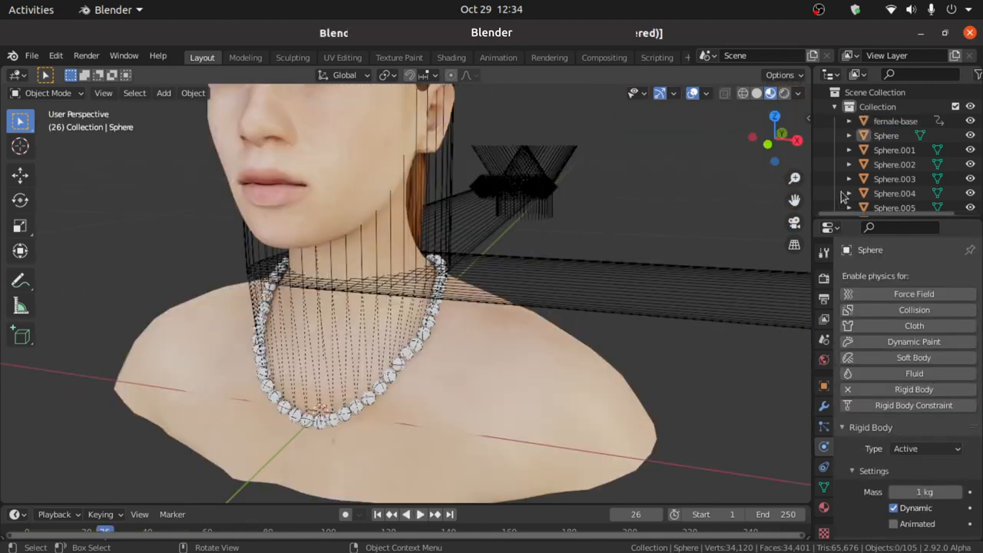
Select every Sphere pearl of the necklace, with Sphere as the active object.
click(886, 135)
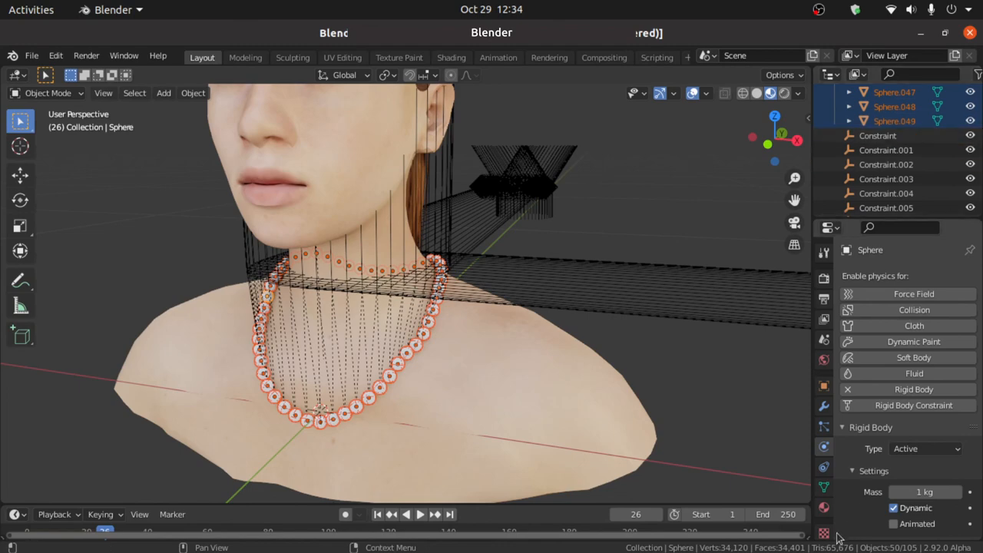
Create a new red Base Color material on the pearl and link it to all pearls via Make Links > Materials.
click(823, 507)
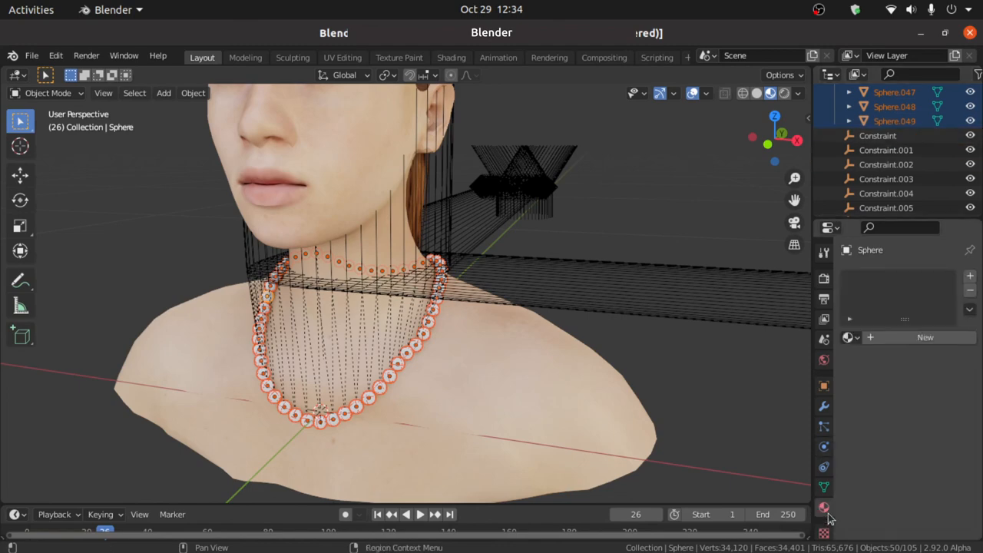
click(969, 280)
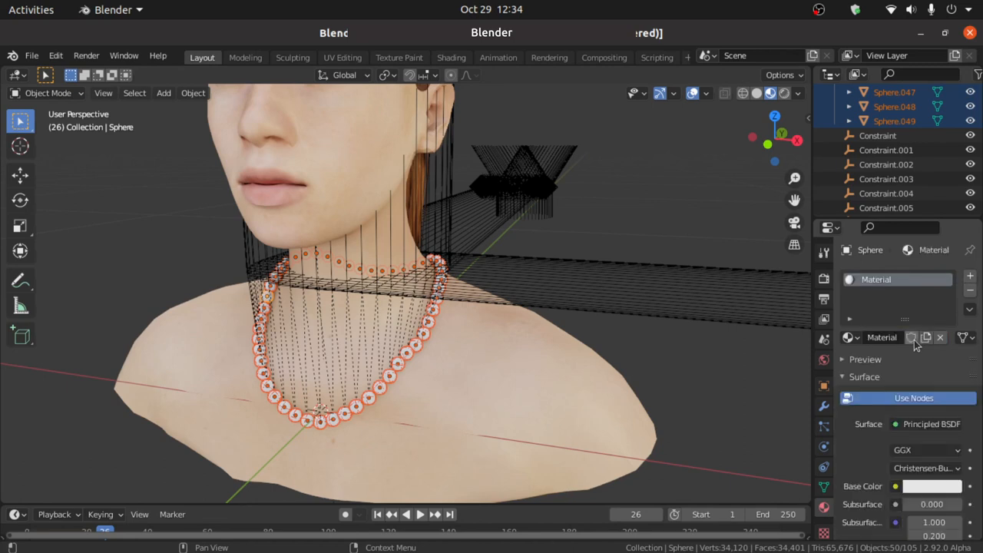
click(931, 486)
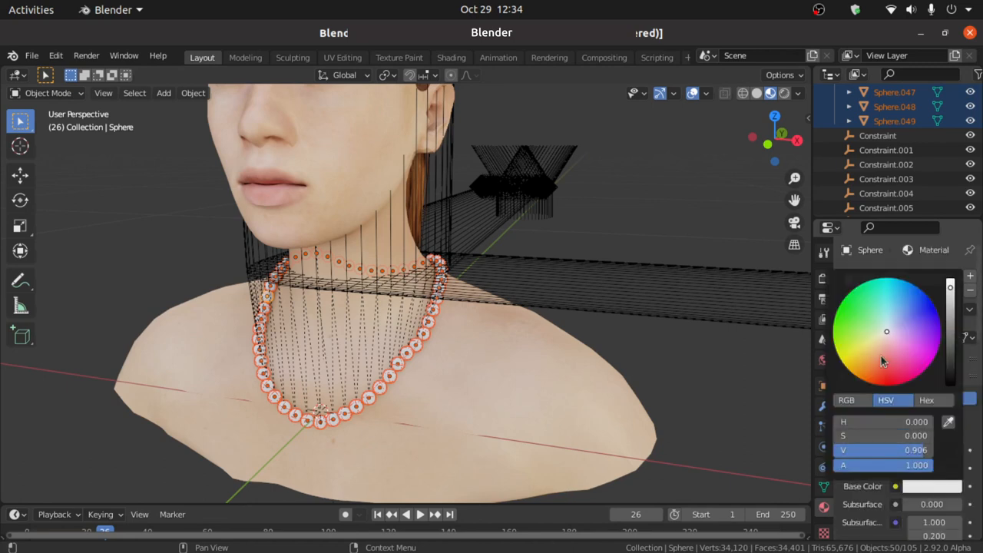
click(194, 93)
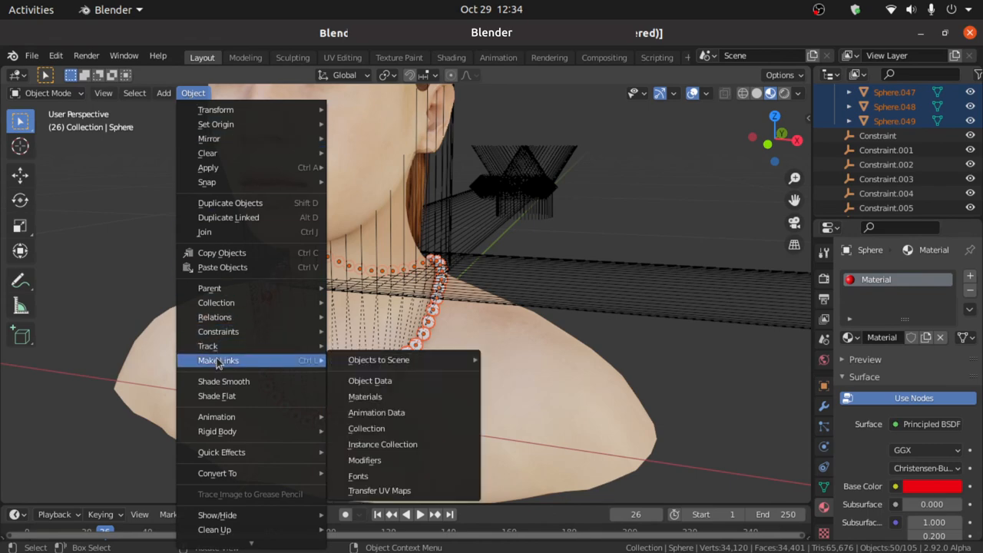
mouse_move(365, 396)
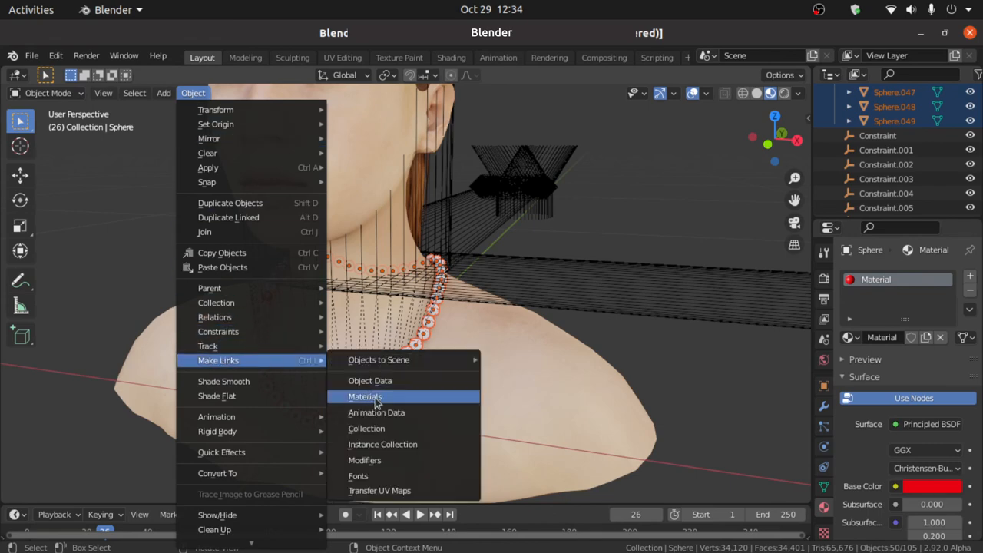
click(365, 396)
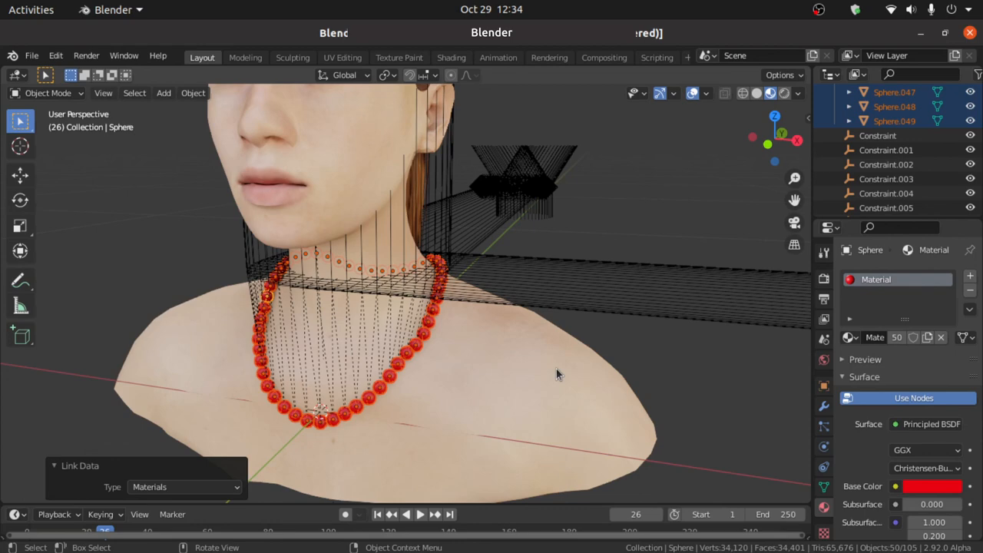